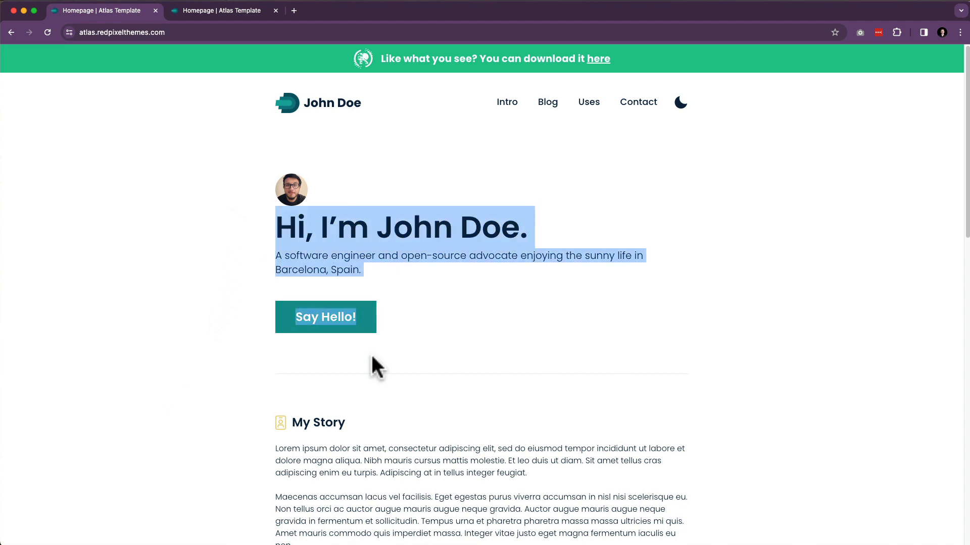
Browse the homepage intro and My Story section, scrolling down and back up
click(439, 433)
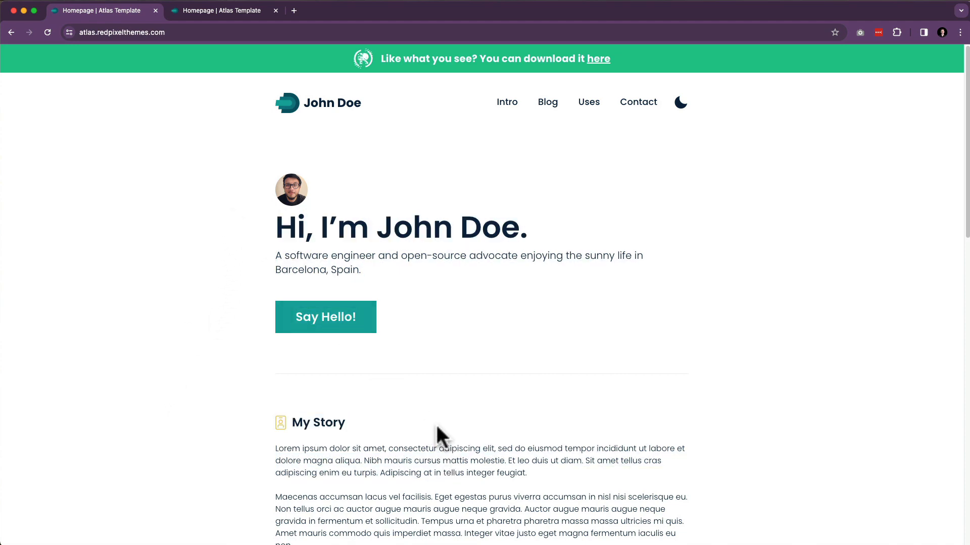
scroll(down, 3)
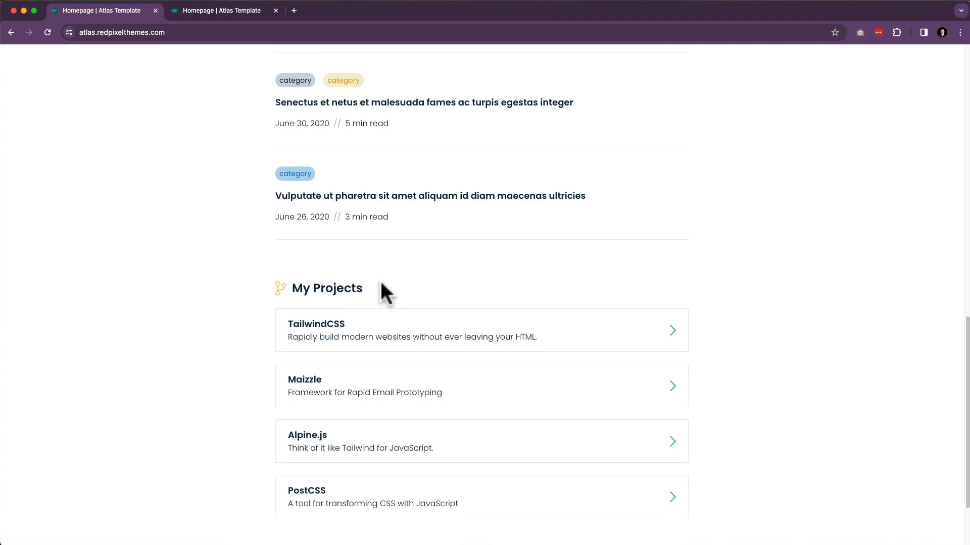
scroll(up, 3)
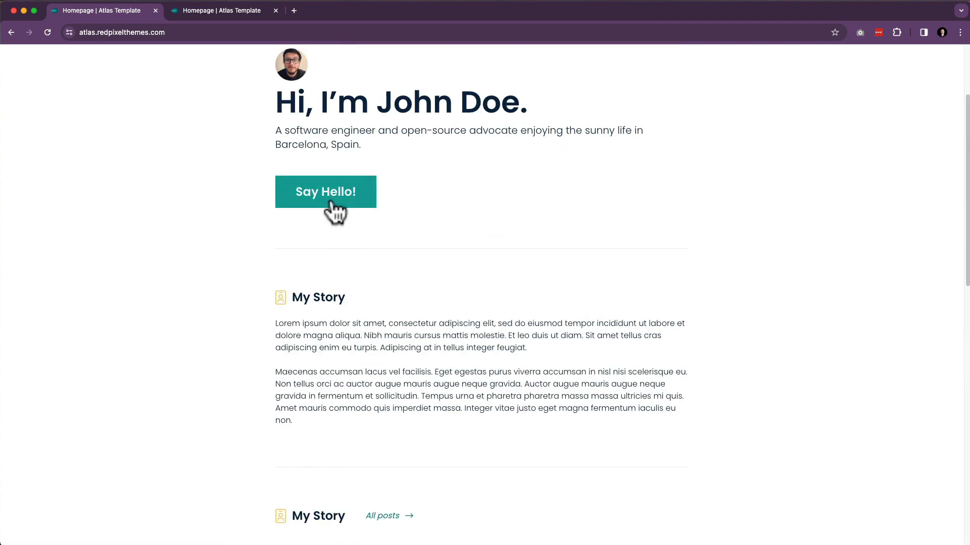
mouse_move(465, 229)
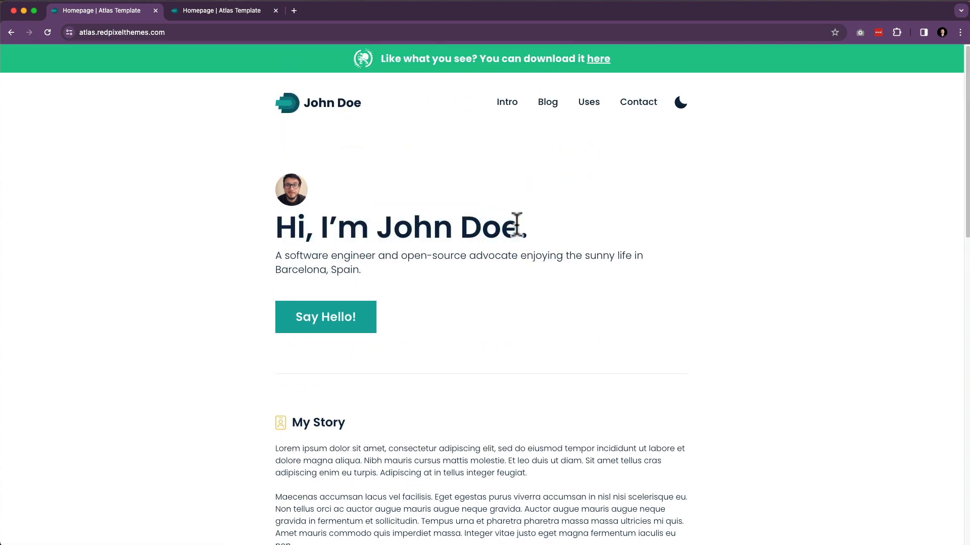
mouse_move(303, 213)
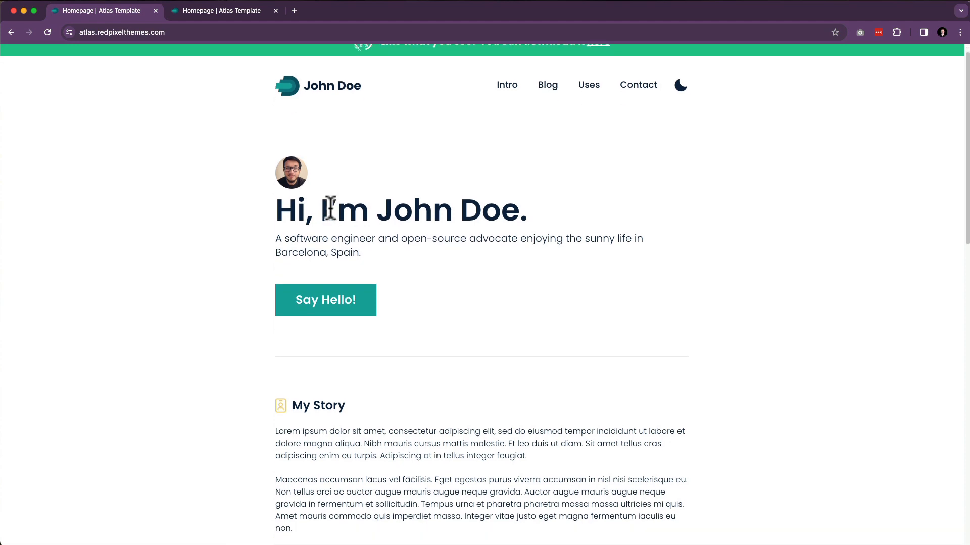
scroll(down, 3)
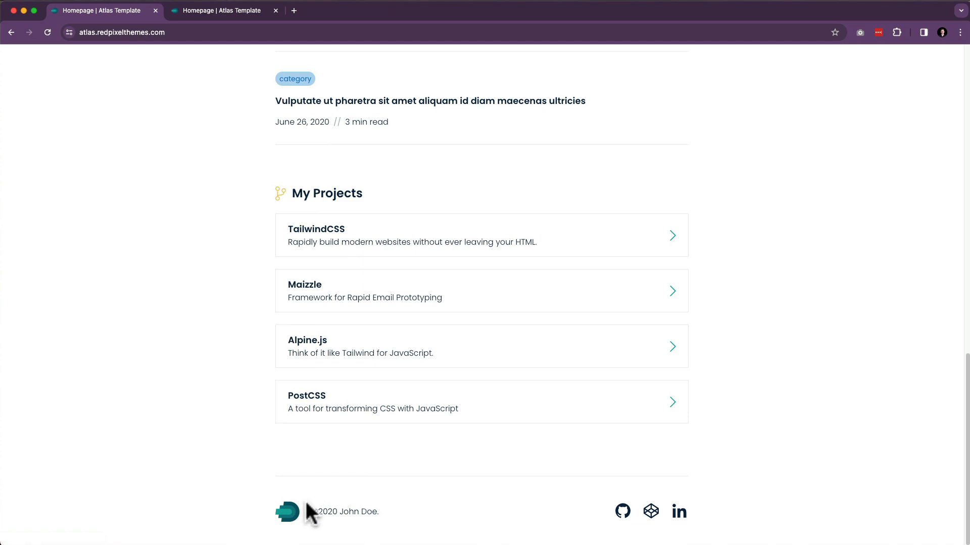
scroll(up, 3)
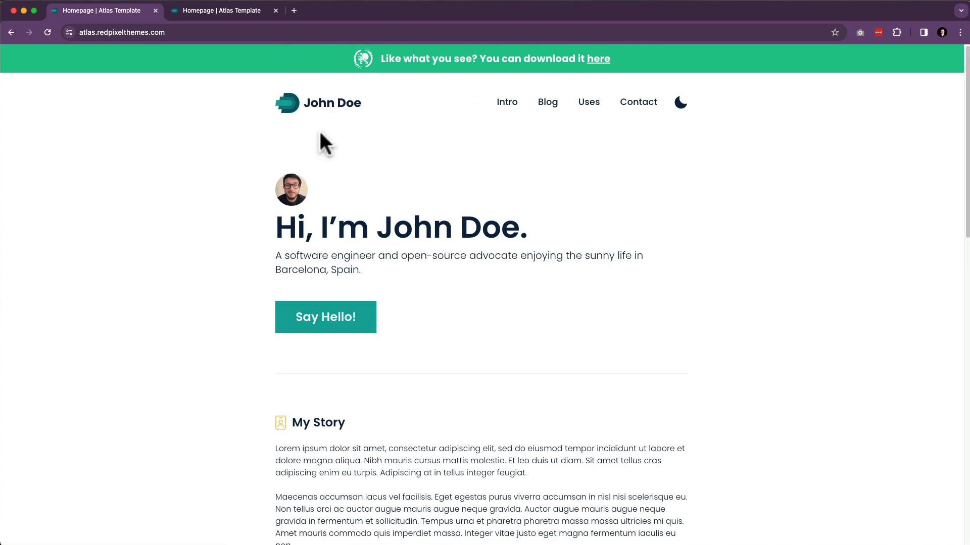
mouse_move(637, 101)
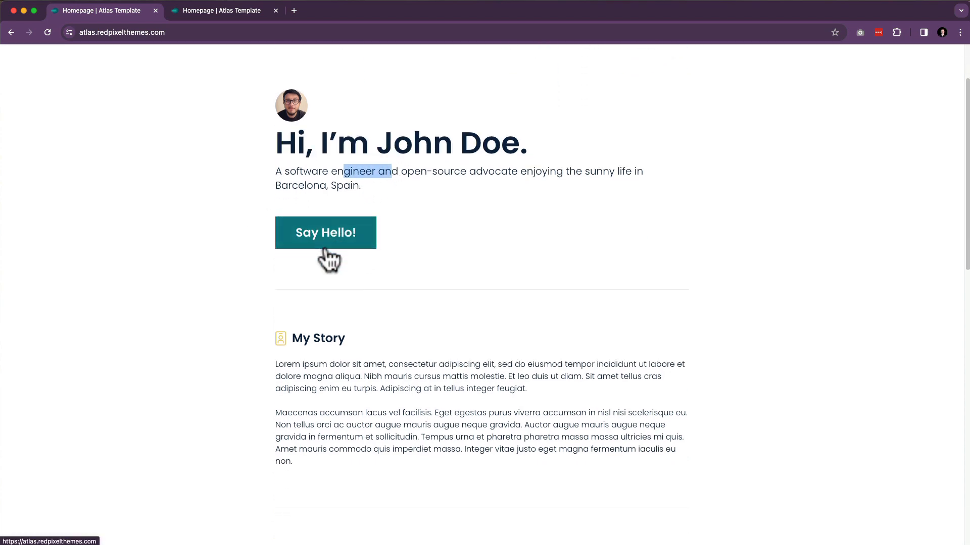
scroll(down, 3)
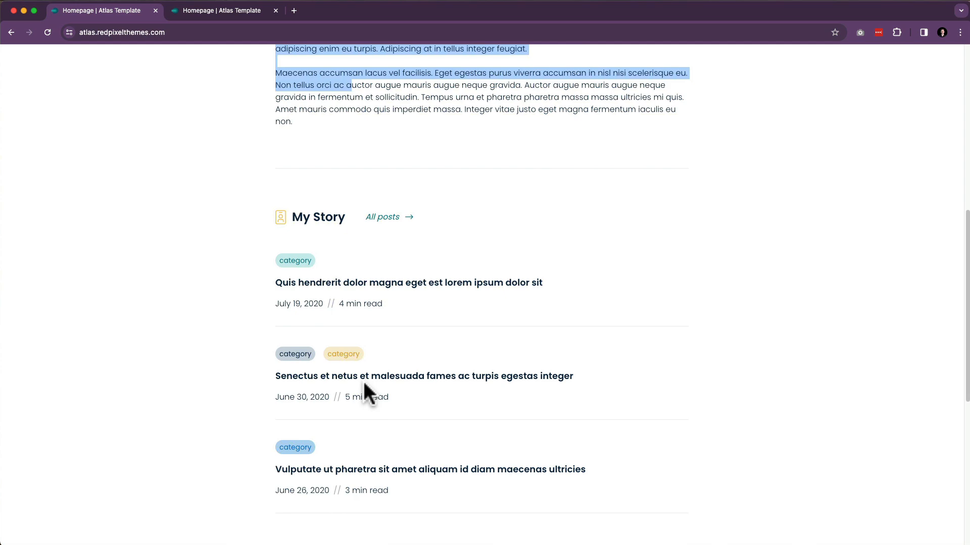
scroll(up, 3)
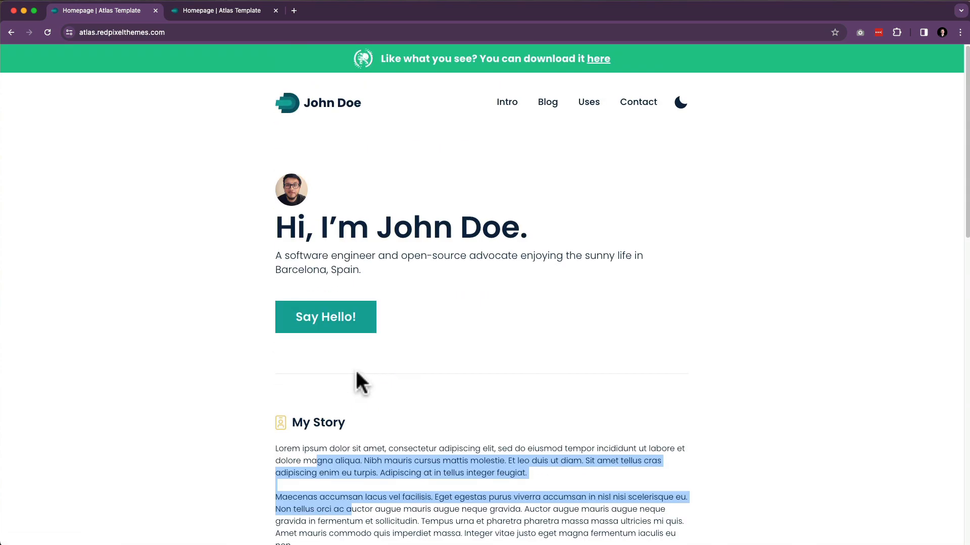
click(351, 259)
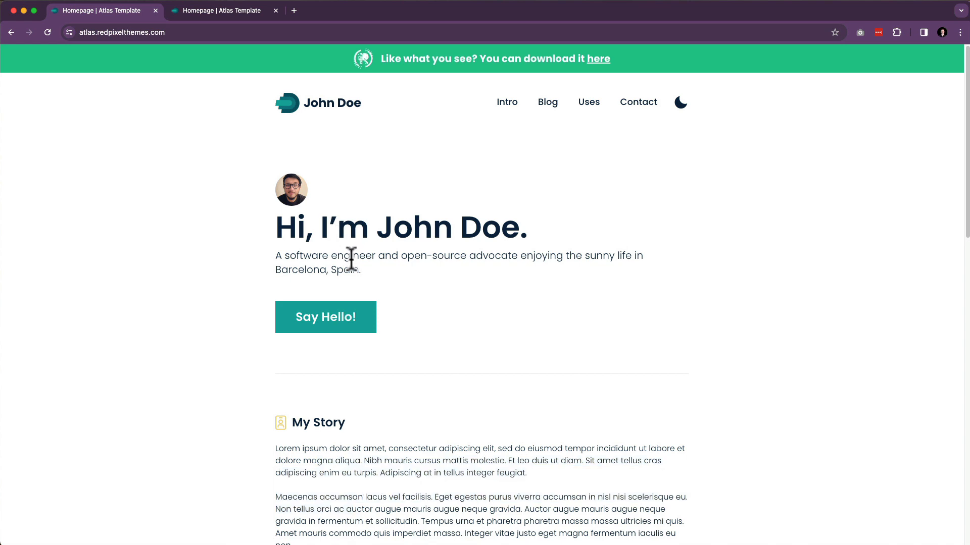
mouse_move(345, 227)
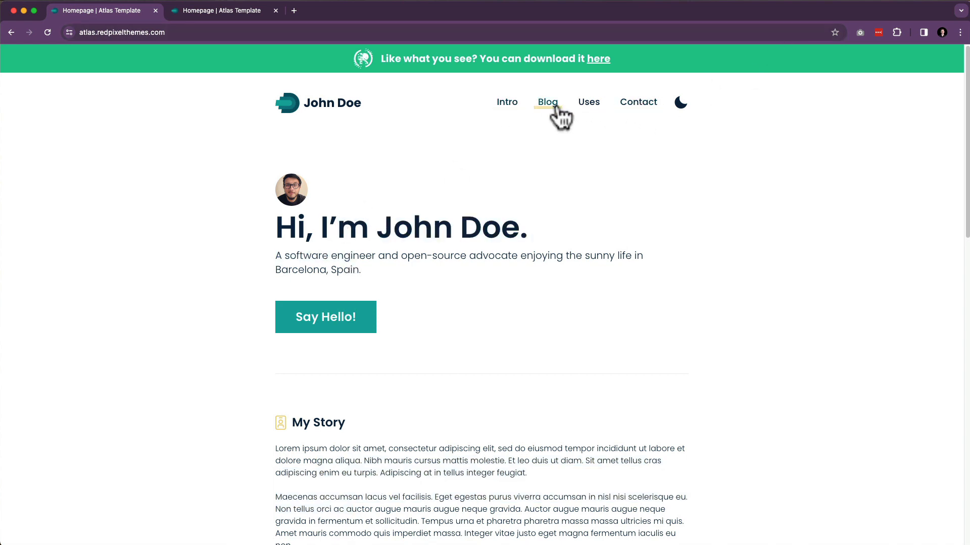
mouse_move(630, 154)
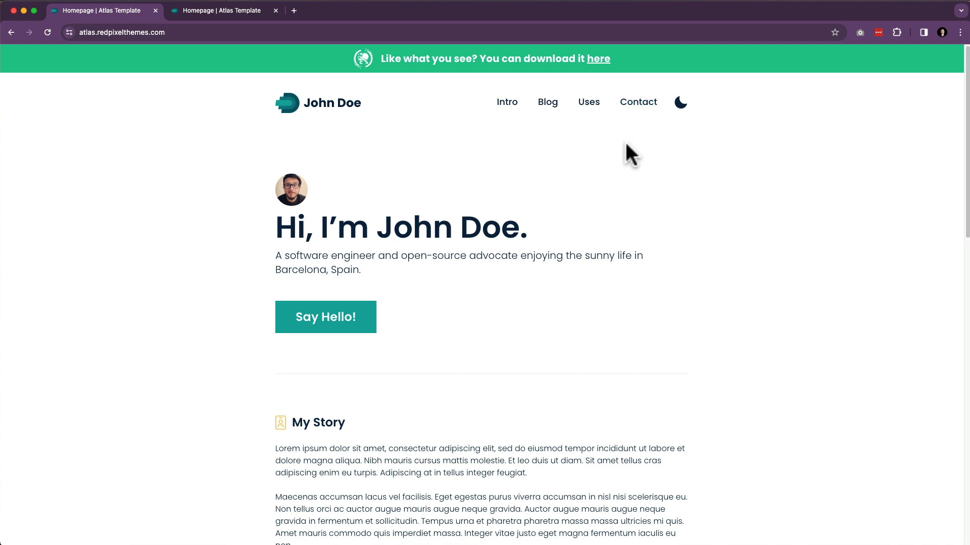
mouse_move(629, 151)
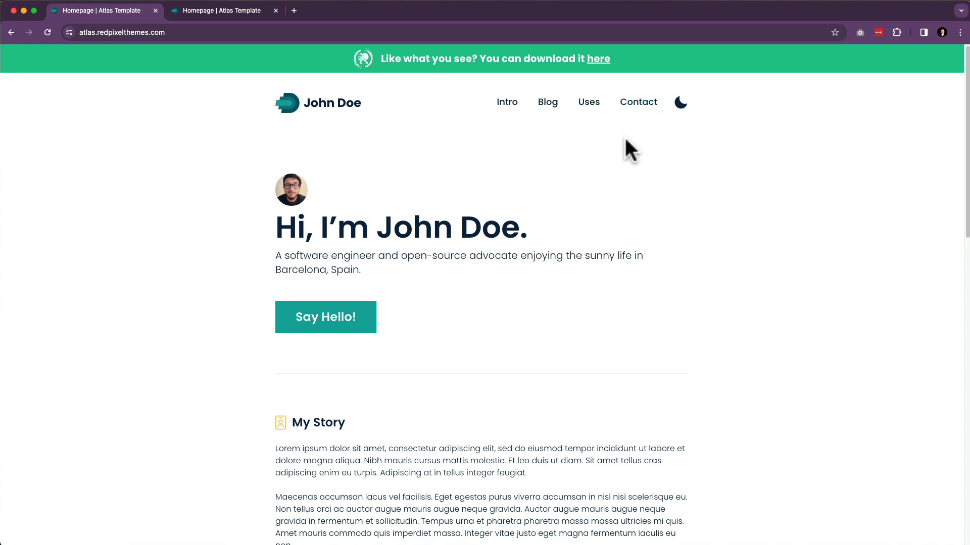
mouse_move(336, 166)
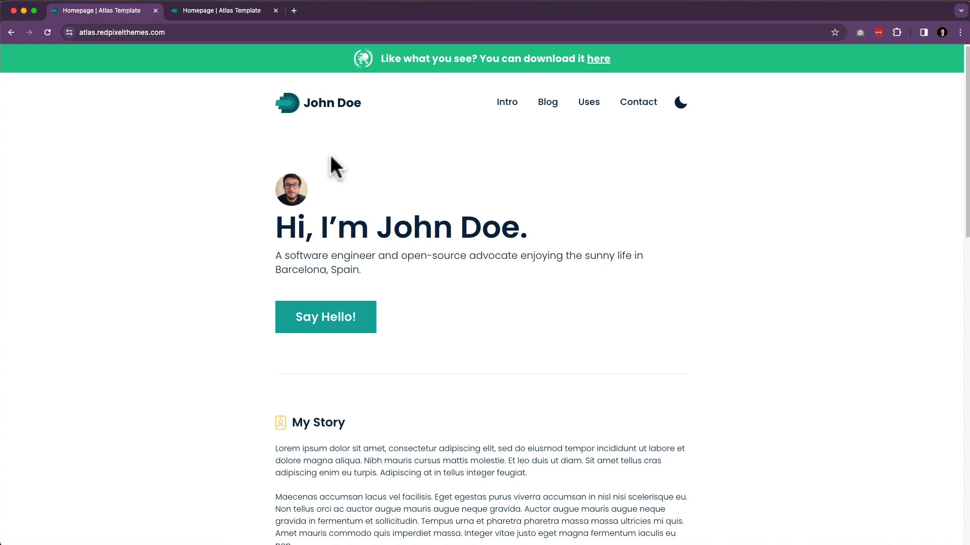
mouse_move(433, 222)
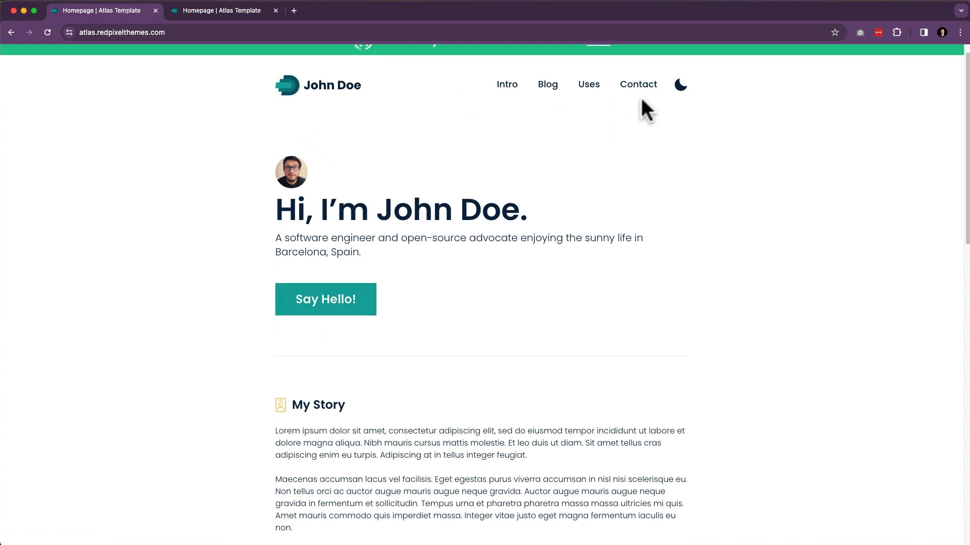
Visit the Contact, Uses and Blog pages, then read the July 19, 2020 post
click(638, 84)
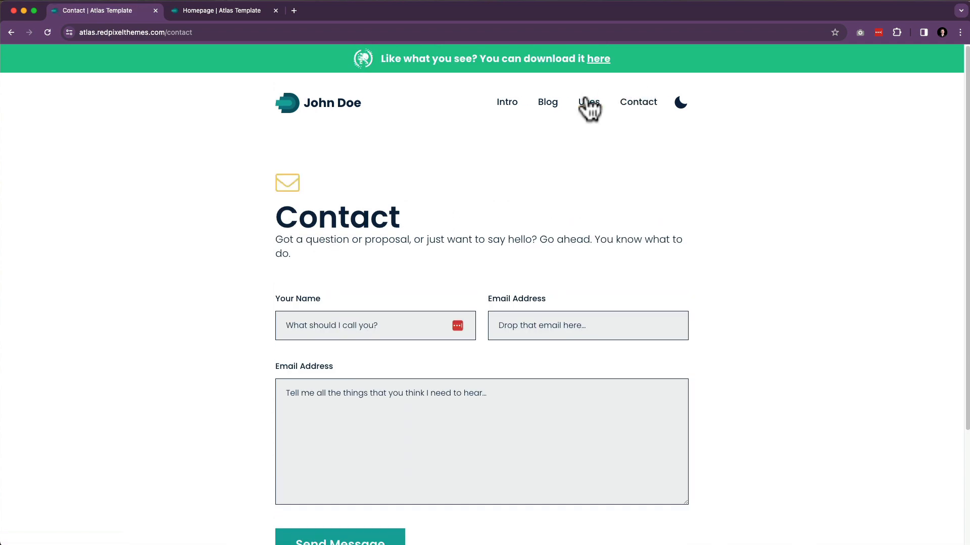
click(588, 102)
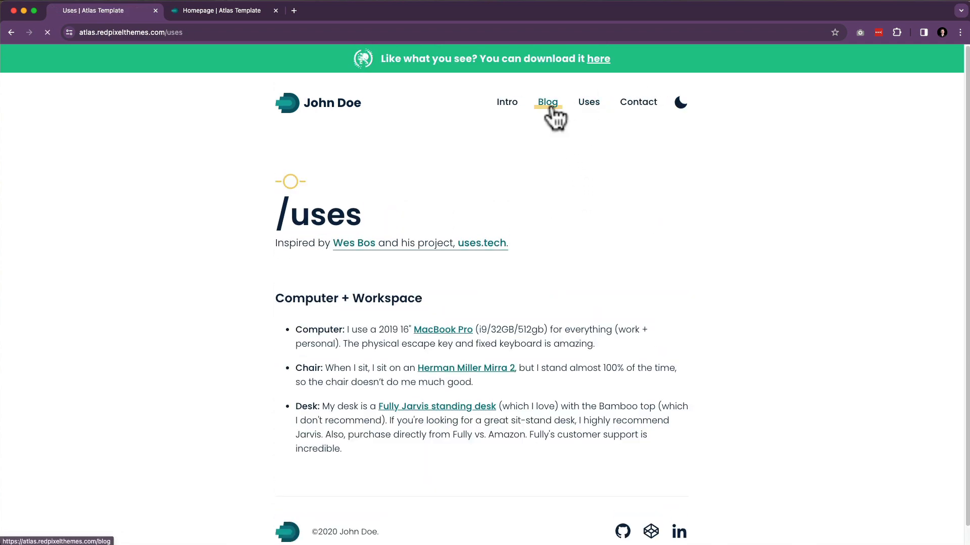
click(546, 102)
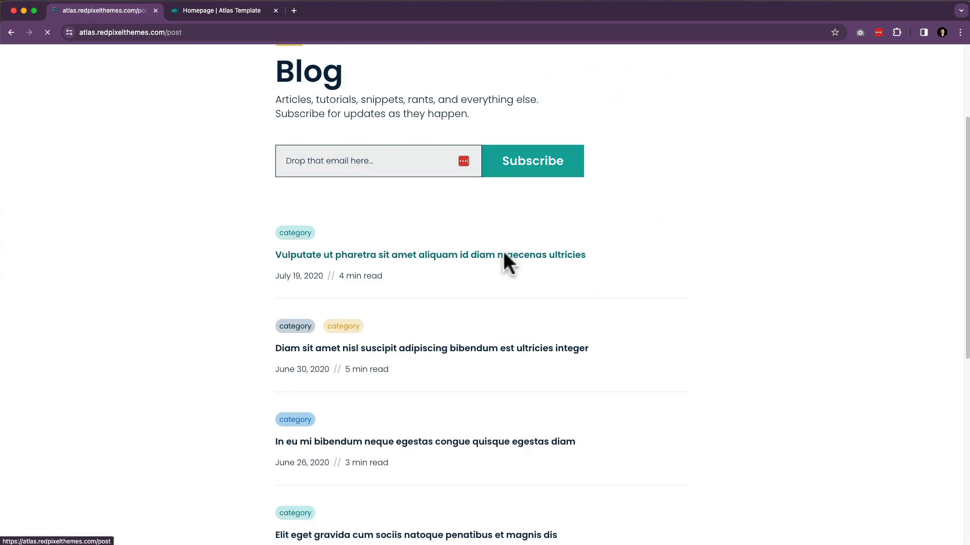
click(430, 255)
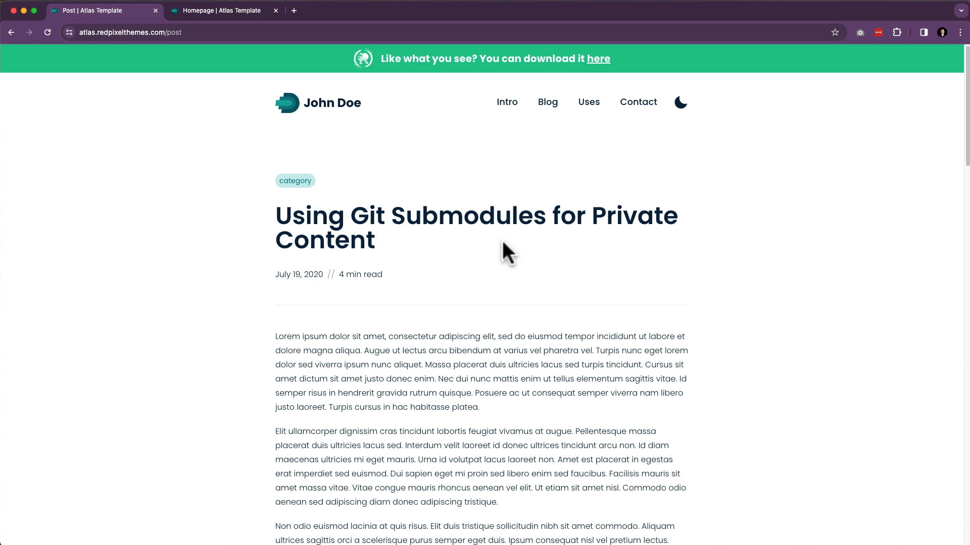
mouse_move(506, 102)
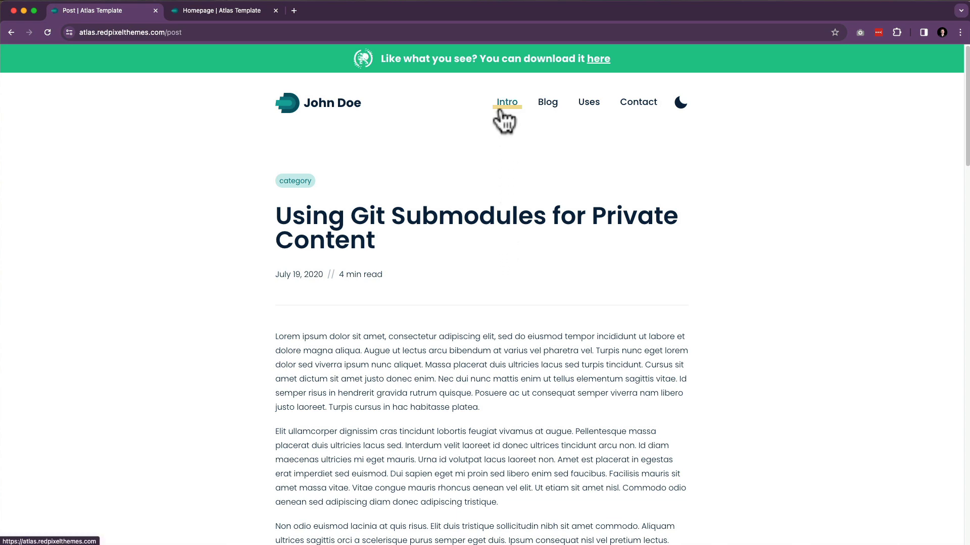
scroll(down, 3)
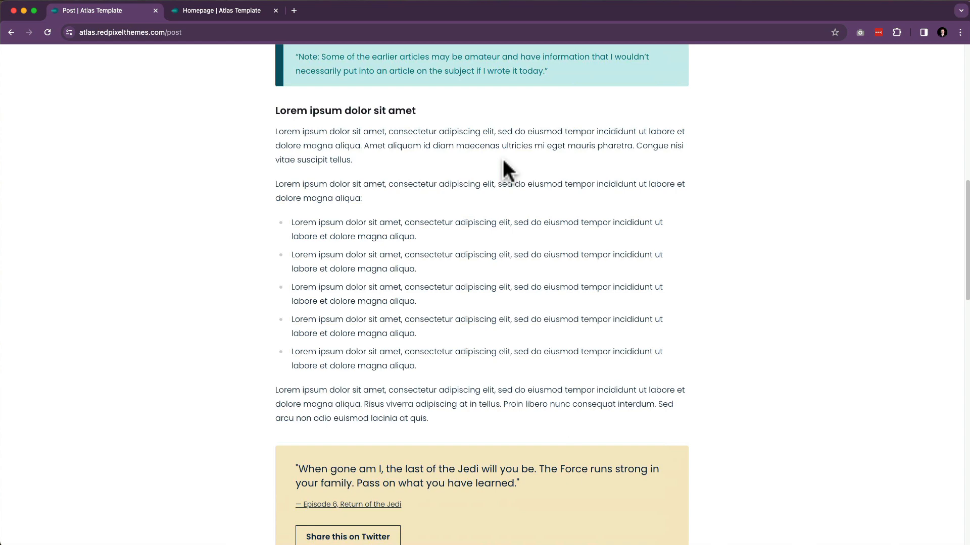
scroll(up, 3)
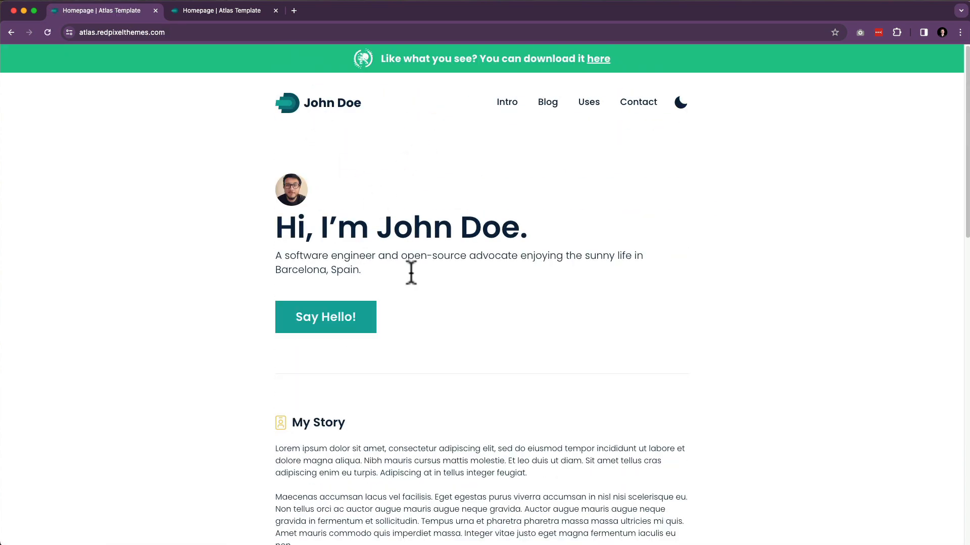
scroll(down, 3)
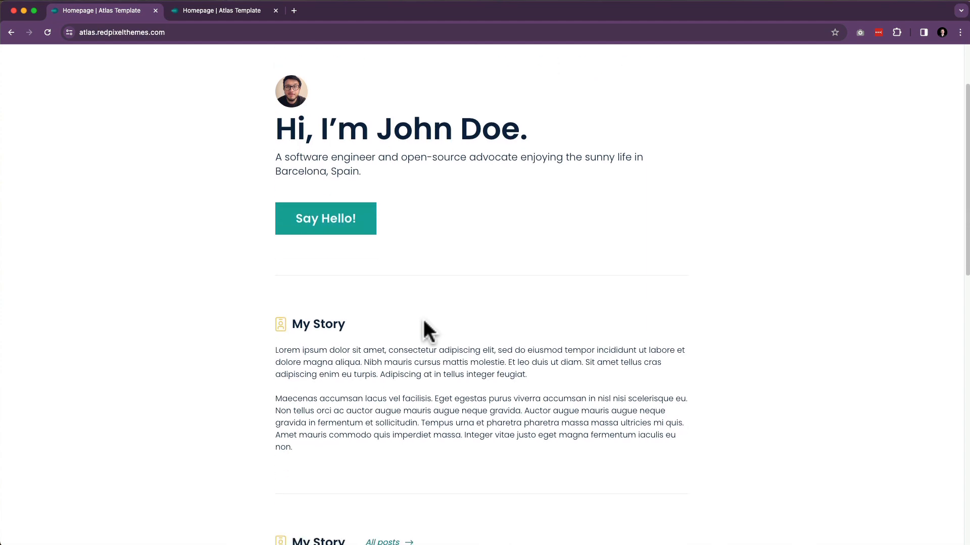
scroll(down, 3)
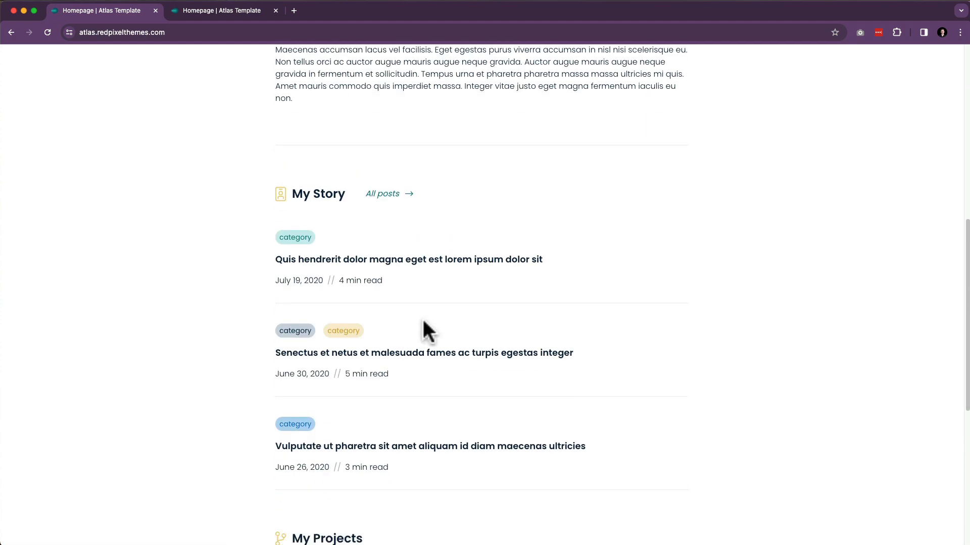
scroll(down, 3)
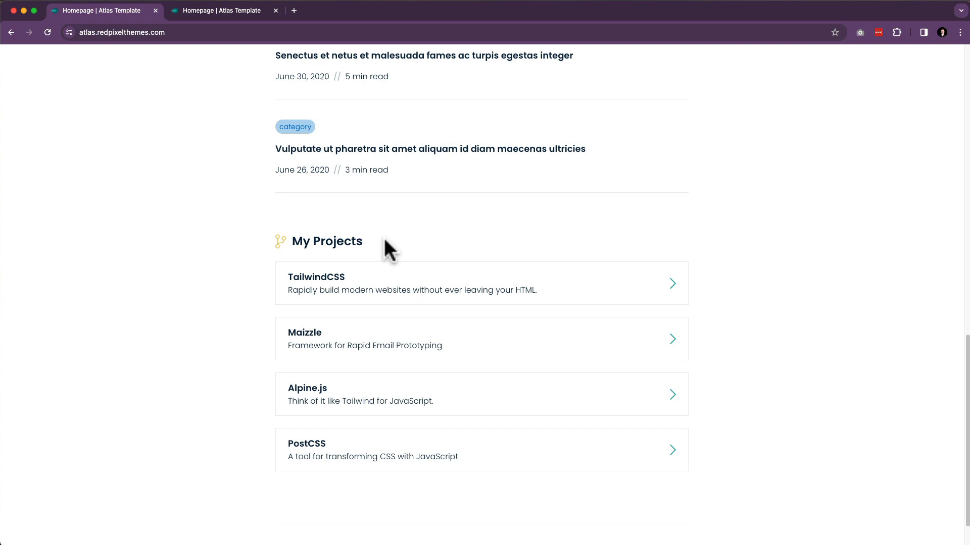
scroll(up, 3)
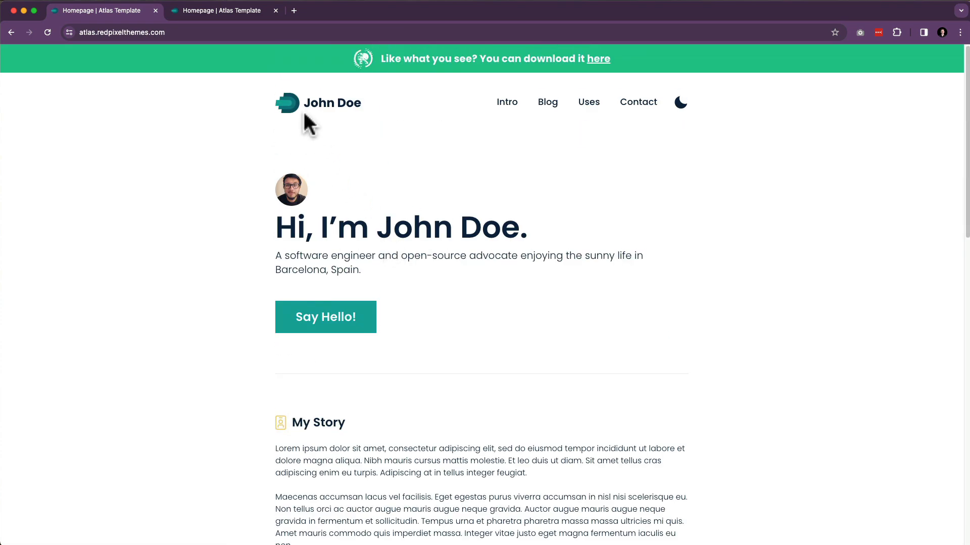
scroll(down, 3)
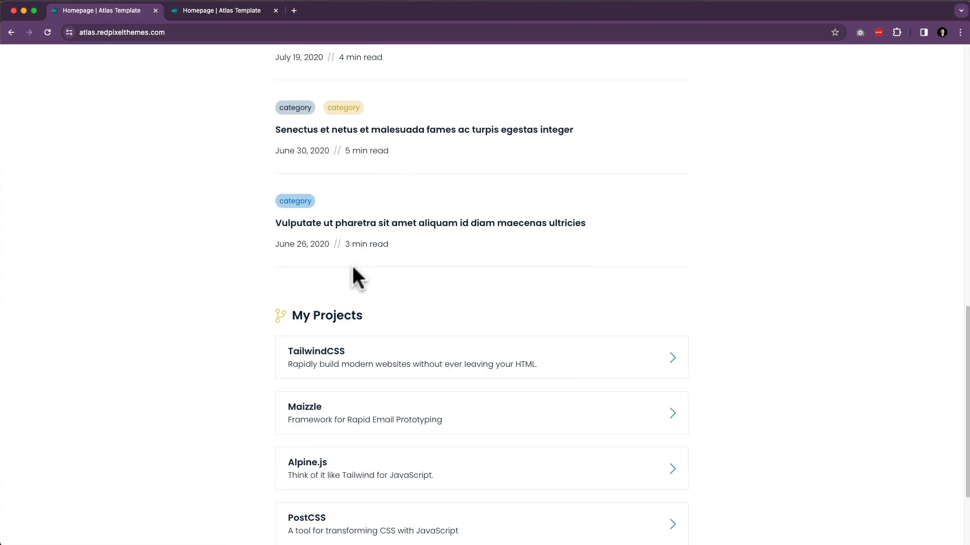
scroll(down, 3)
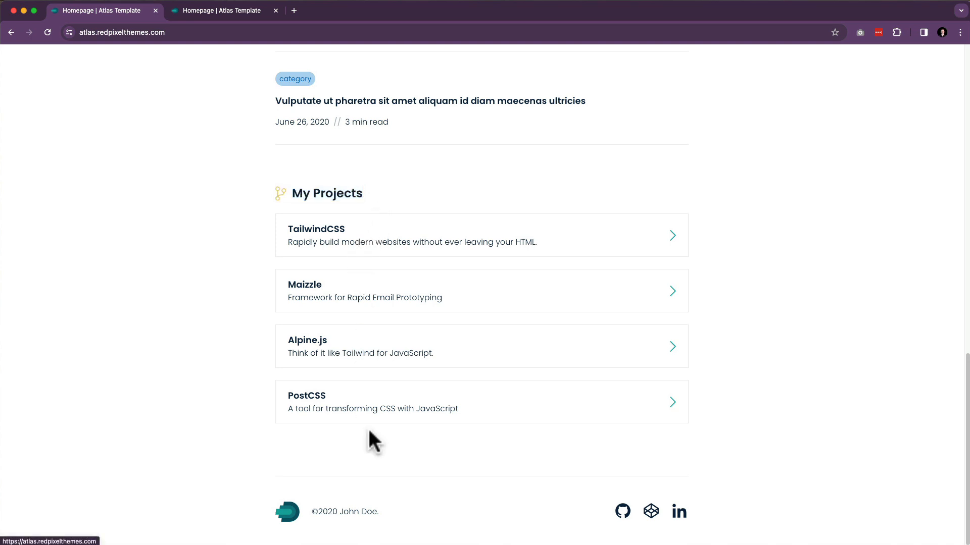
mouse_move(330, 409)
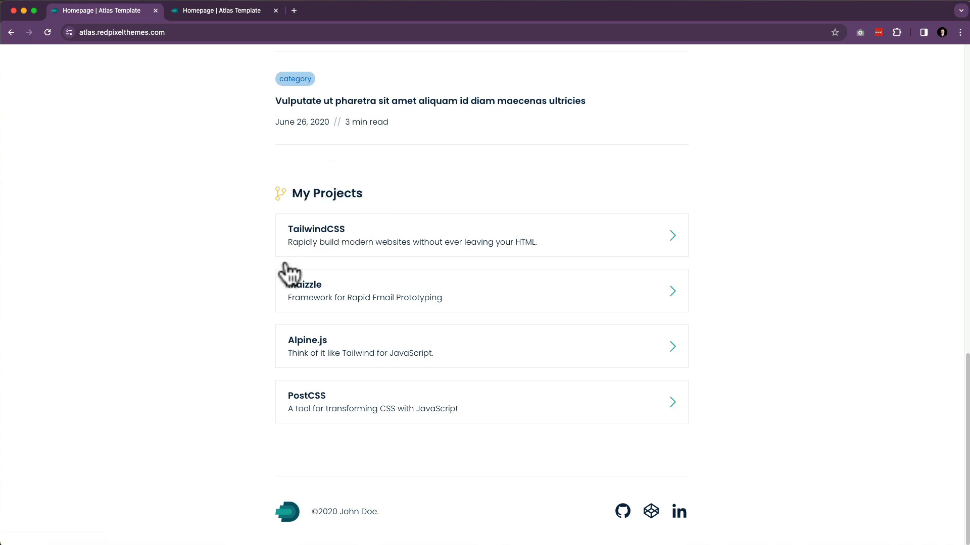
mouse_move(292, 277)
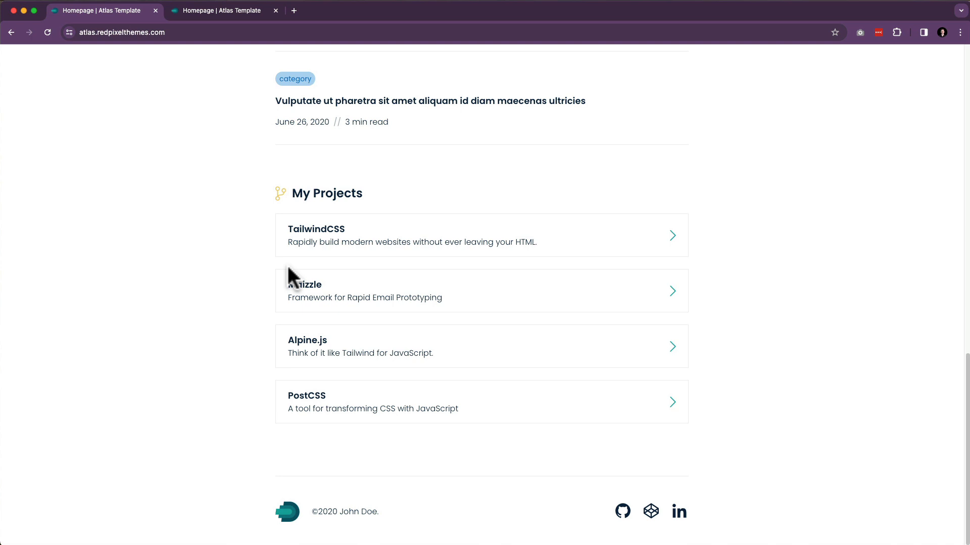
mouse_move(328, 283)
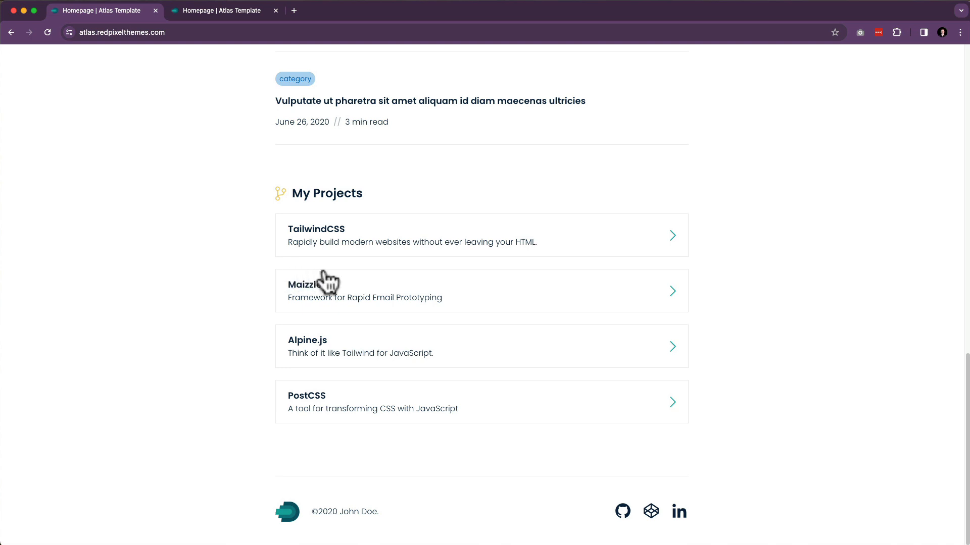
mouse_move(327, 248)
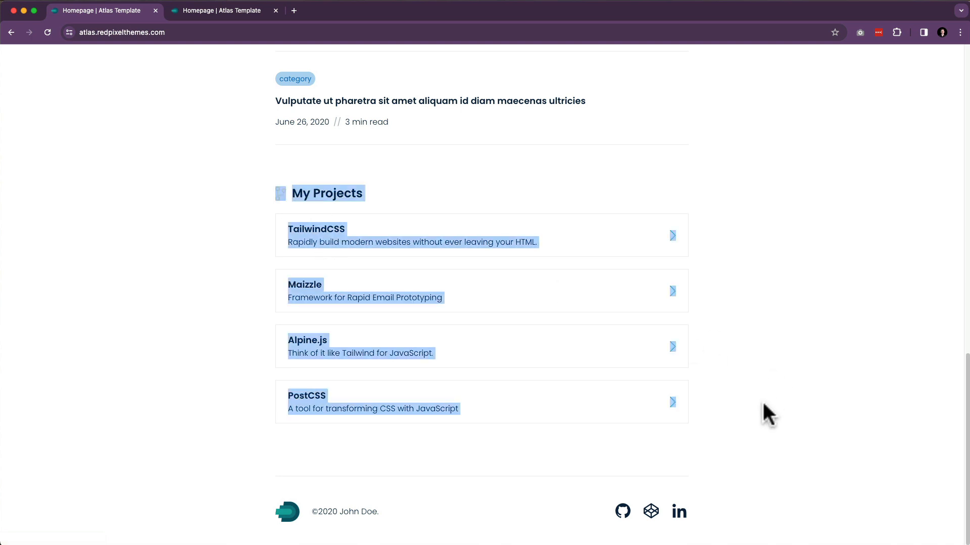
click(766, 414)
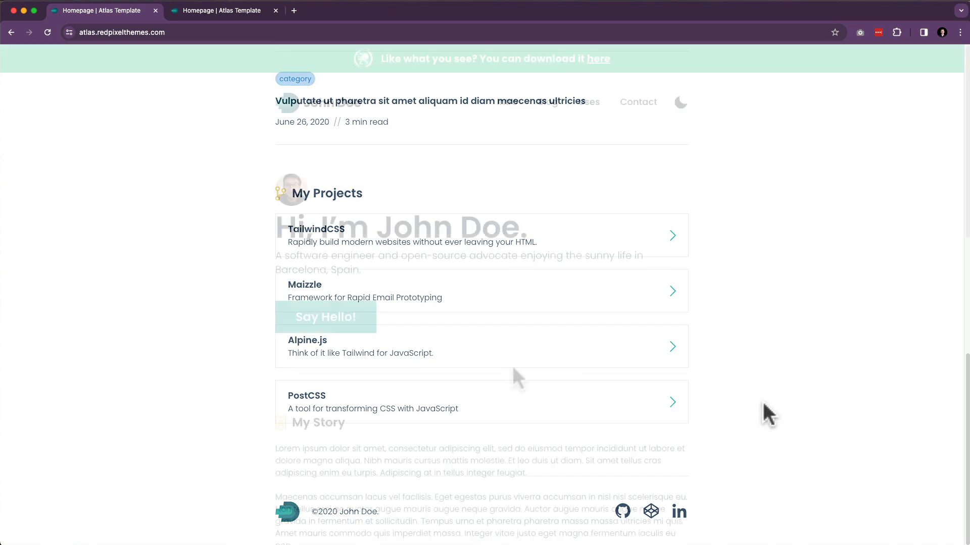
scroll(up, 3)
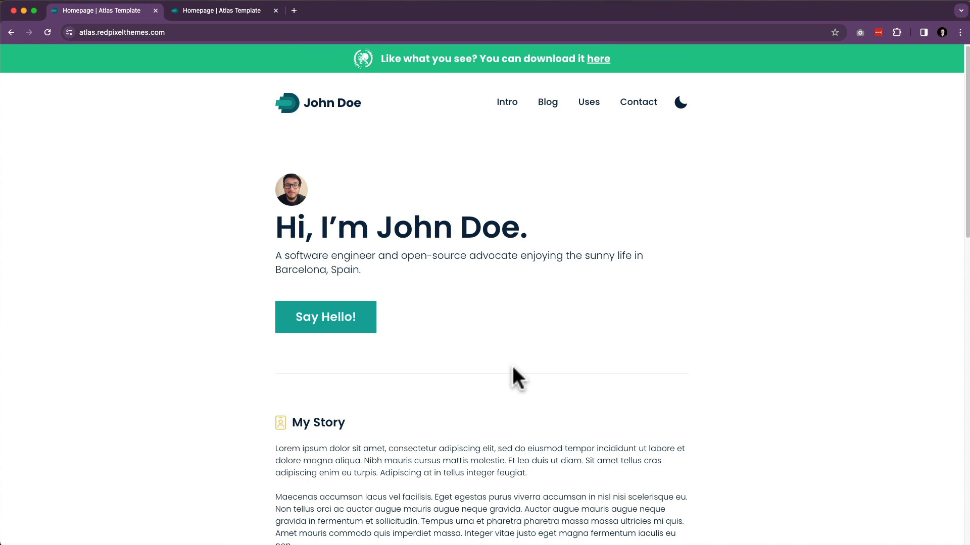
mouse_move(350, 284)
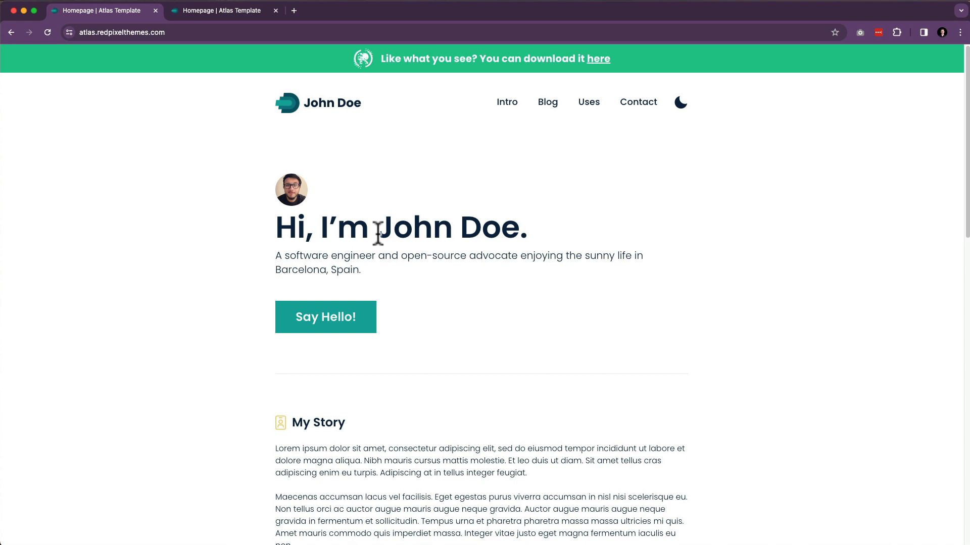
mouse_move(384, 300)
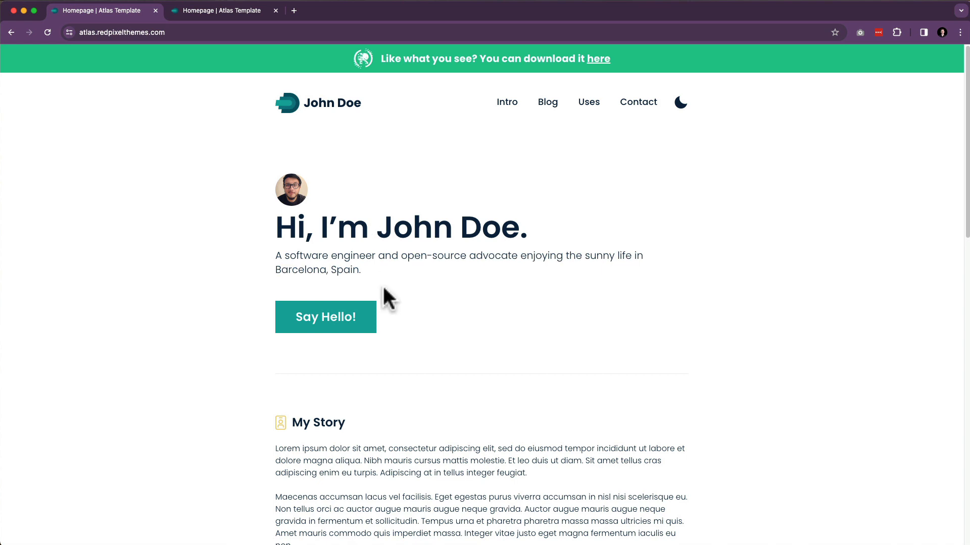
mouse_move(148, 33)
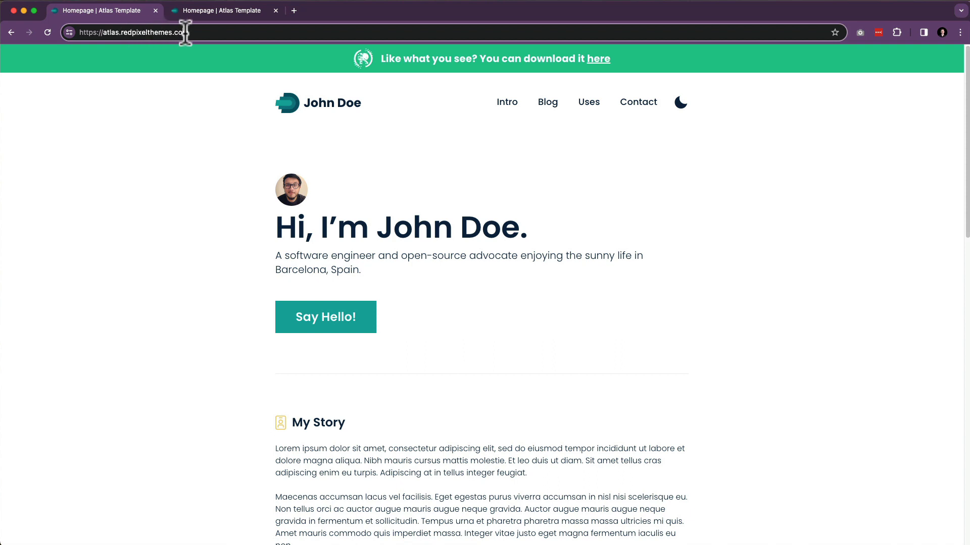
click(124, 32)
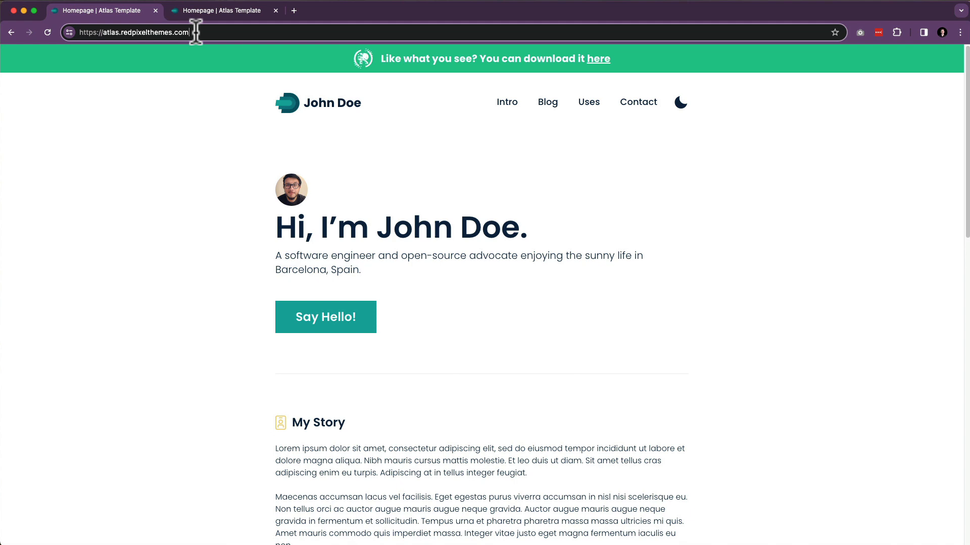
mouse_move(433, 229)
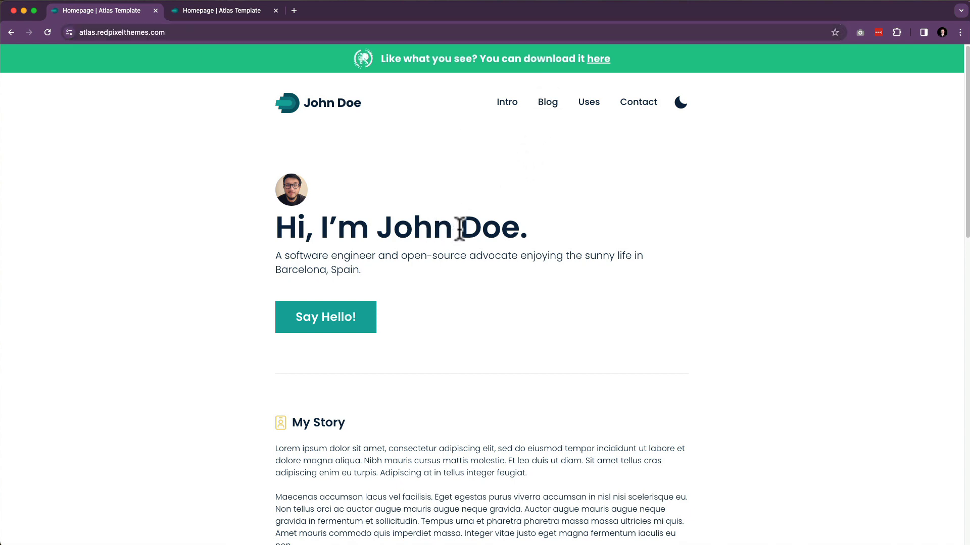
mouse_move(566, 277)
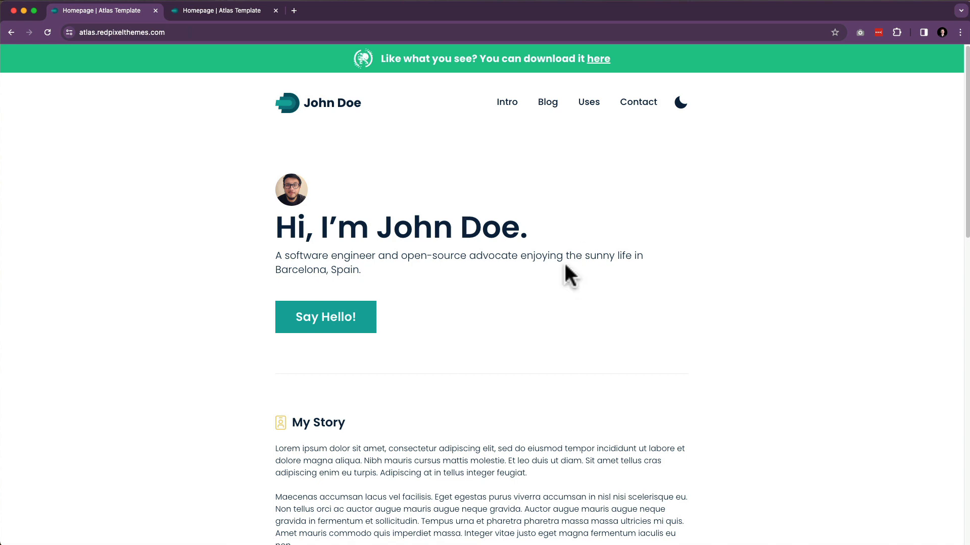
mouse_move(449, 230)
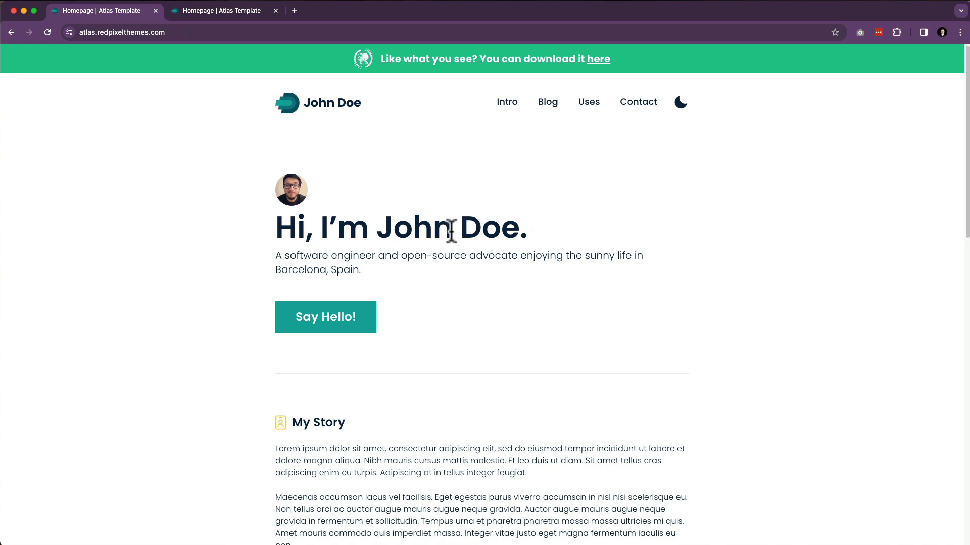
mouse_move(456, 232)
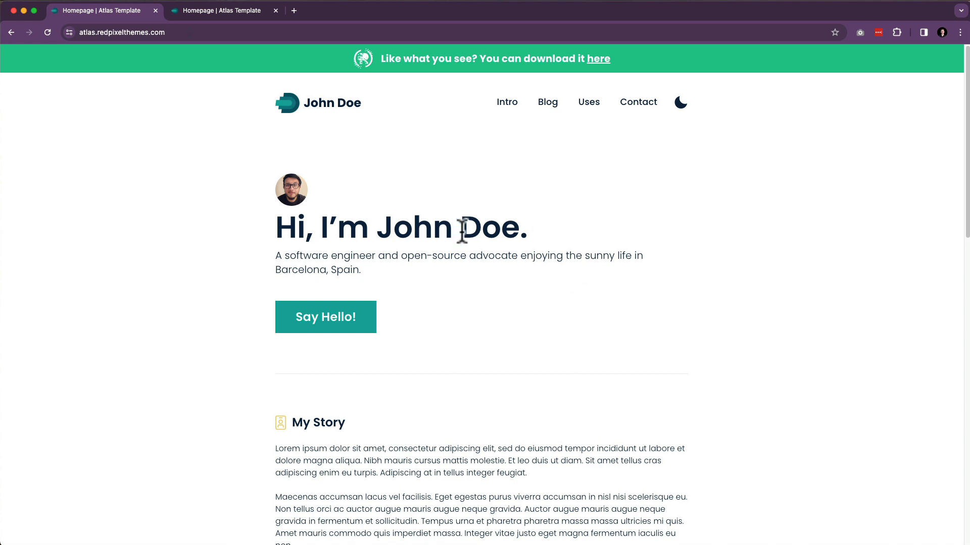